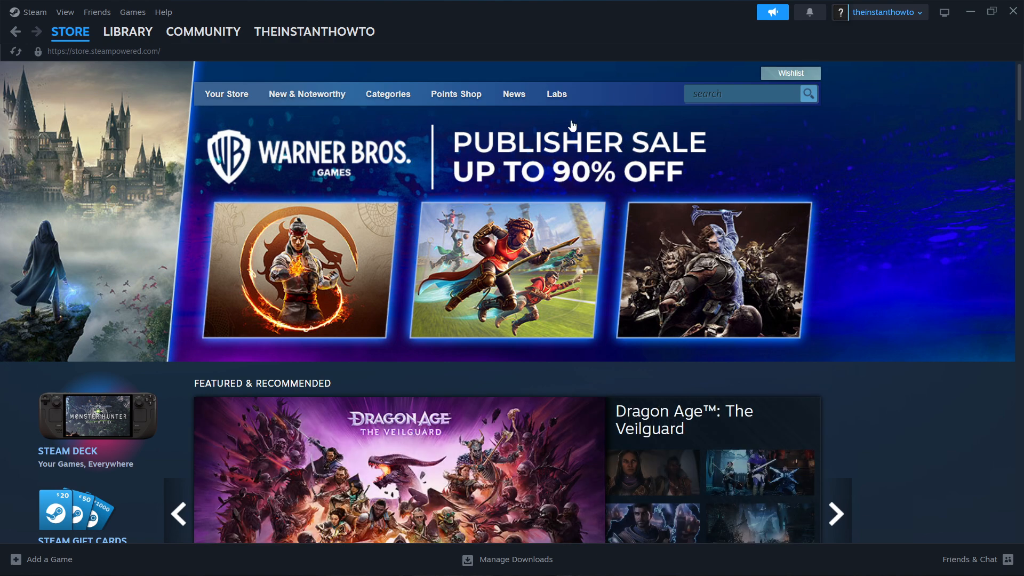
mouse_move(33, 28)
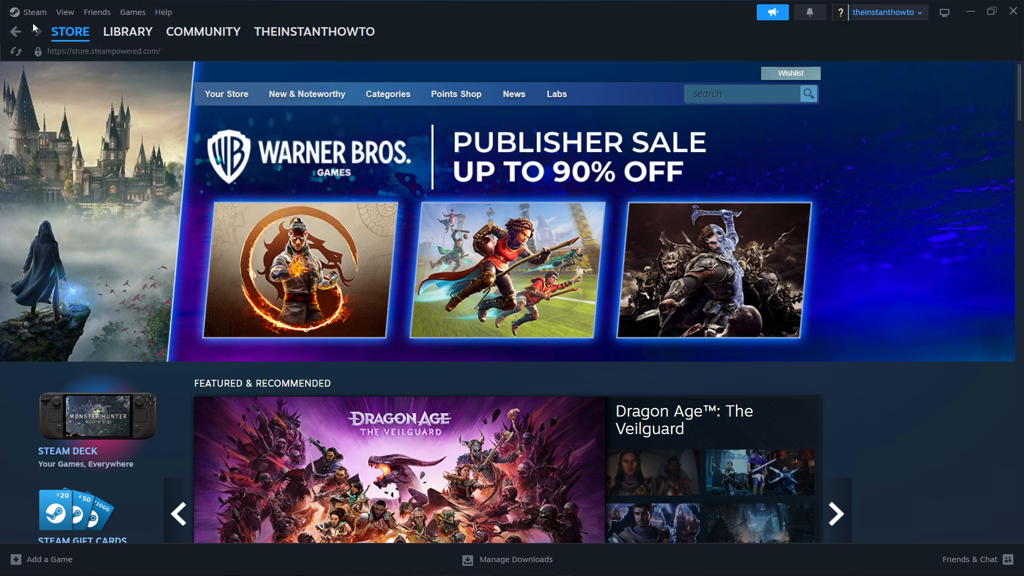
Step: Reach the official Steam website from the 'Welcome to Steam' Google search result
click(835, 513)
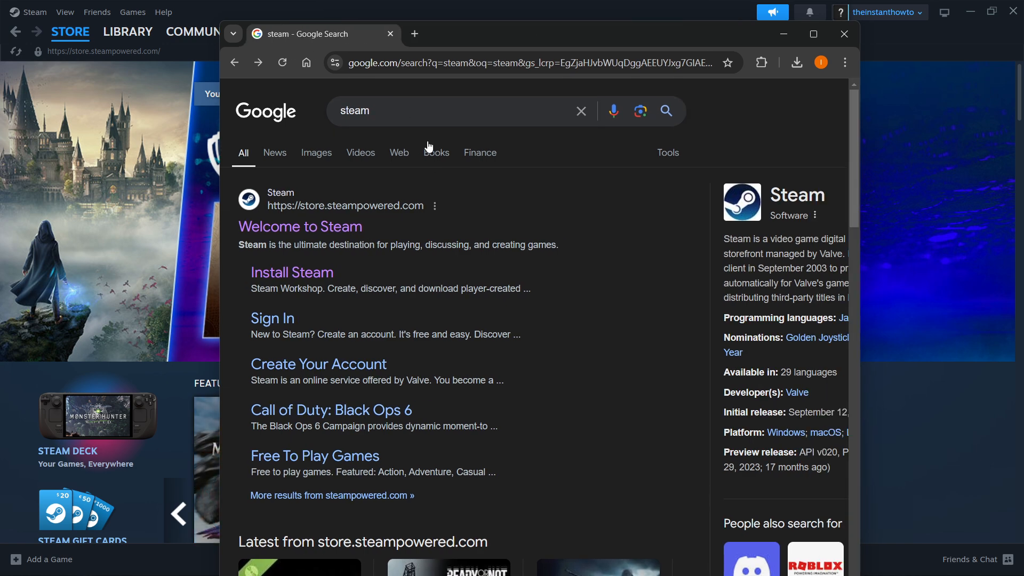
mouse_move(381, 220)
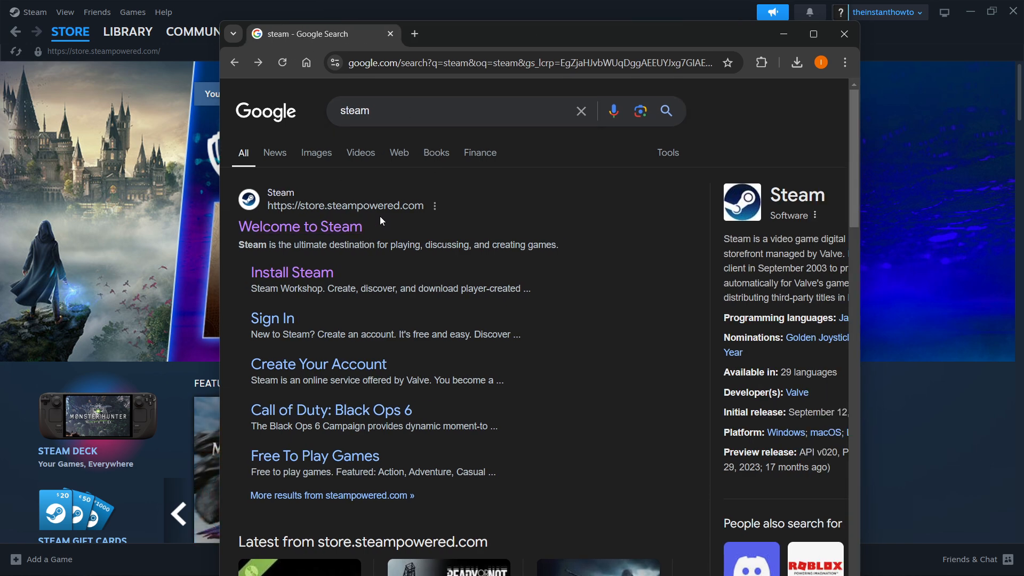
mouse_move(346, 216)
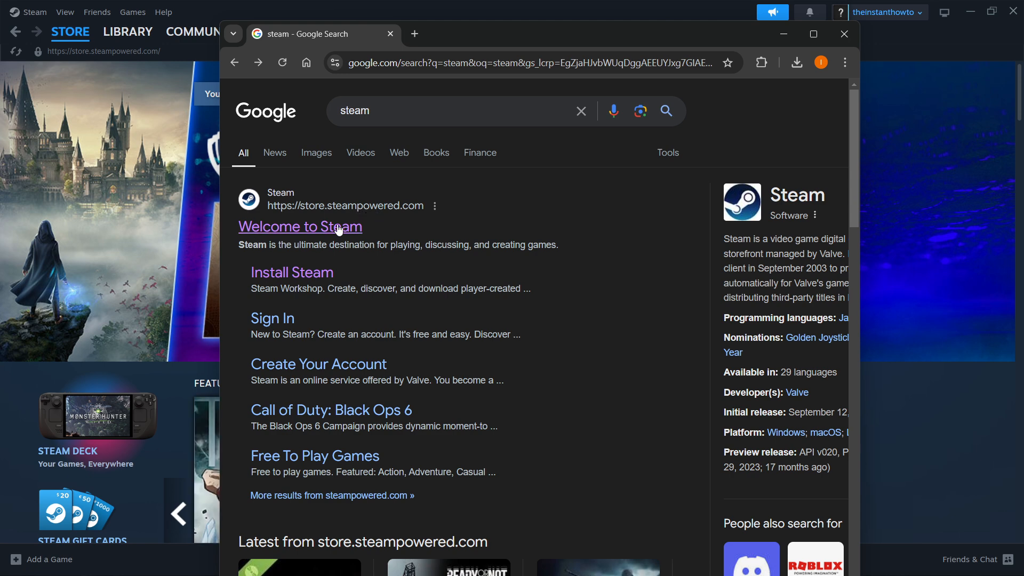
mouse_move(298, 237)
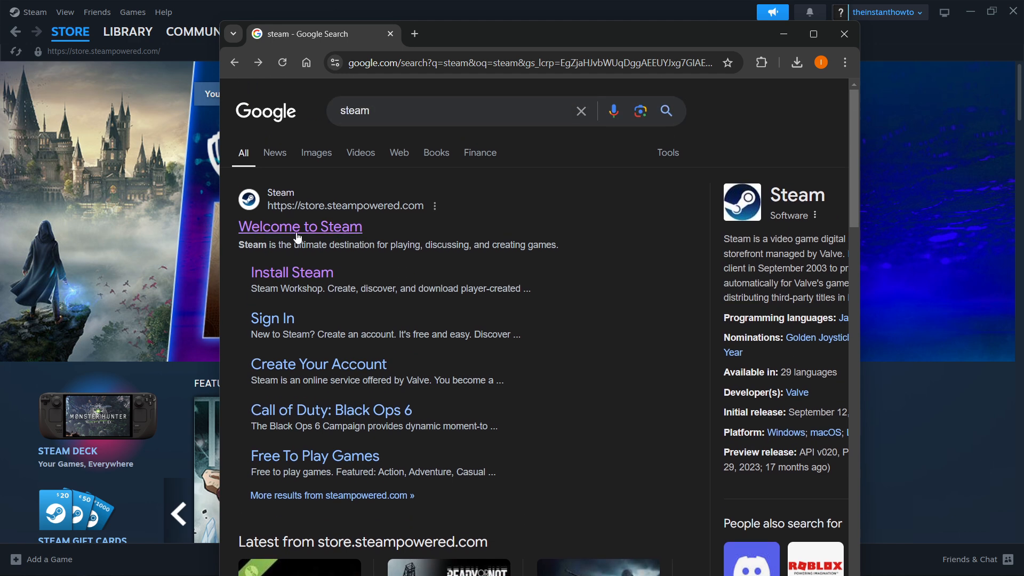
click(299, 226)
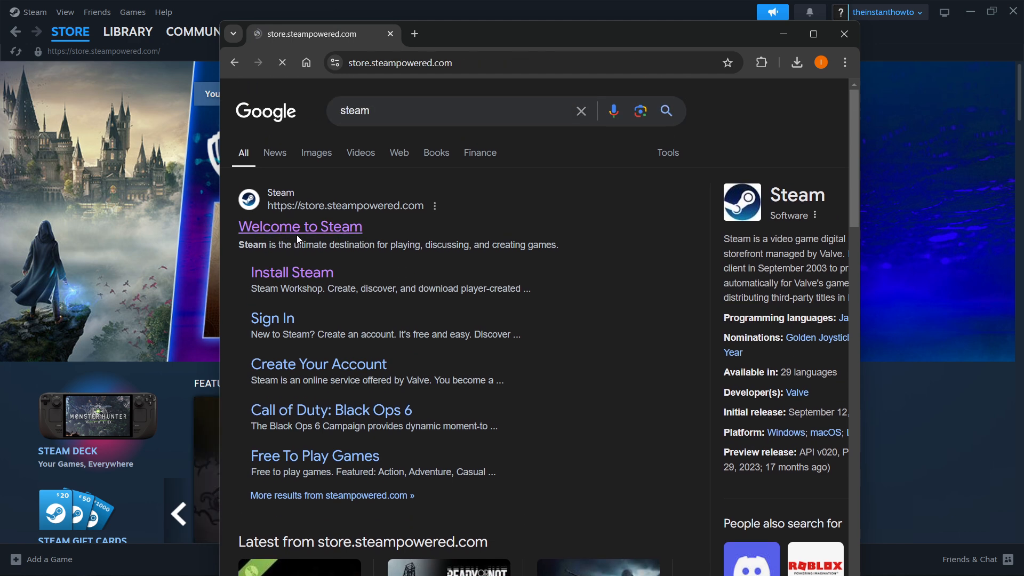
click(299, 226)
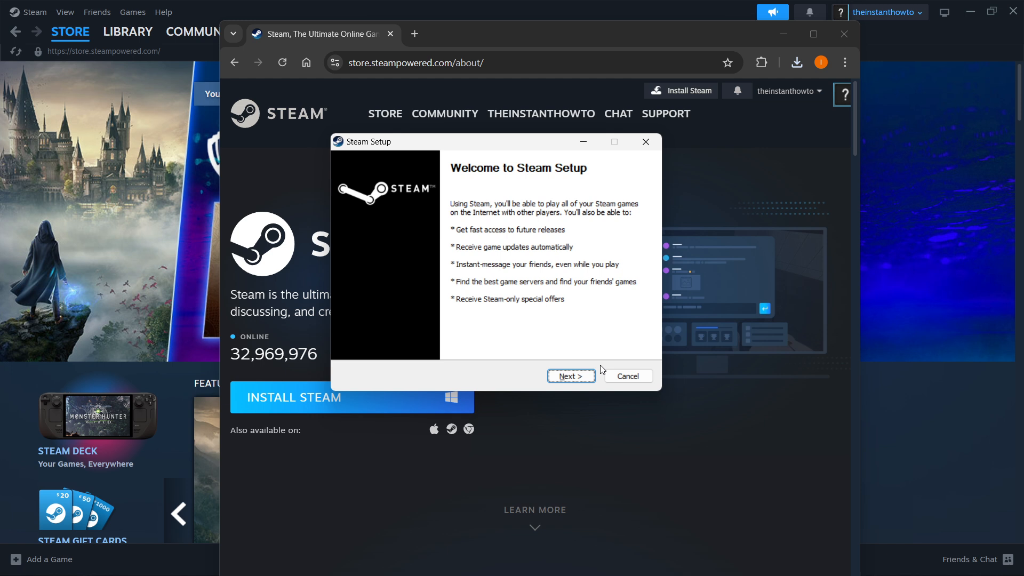
Step: Advance Steam Setup past the welcome and English language pages, then abandon it without installing
click(569, 375)
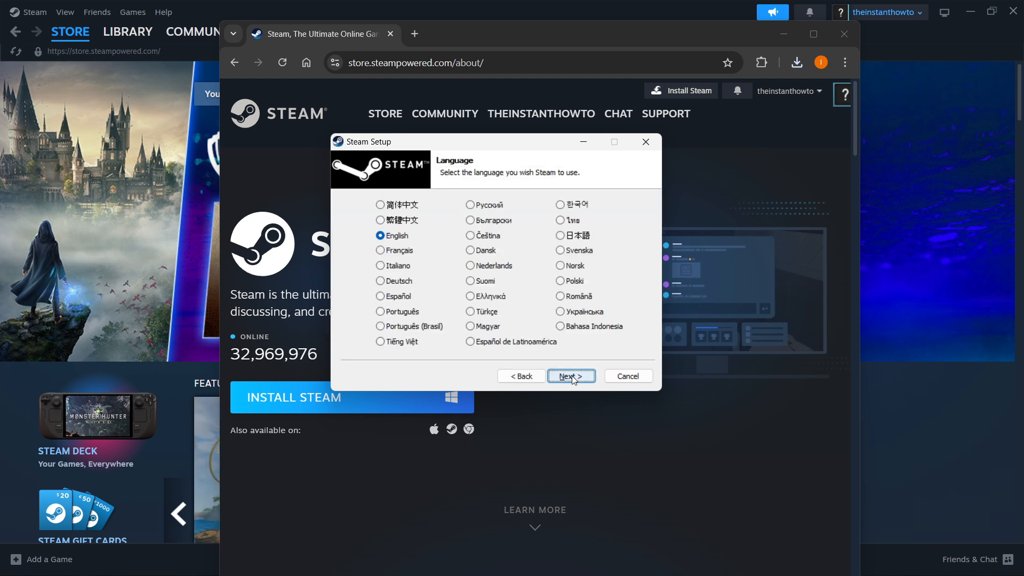
click(569, 375)
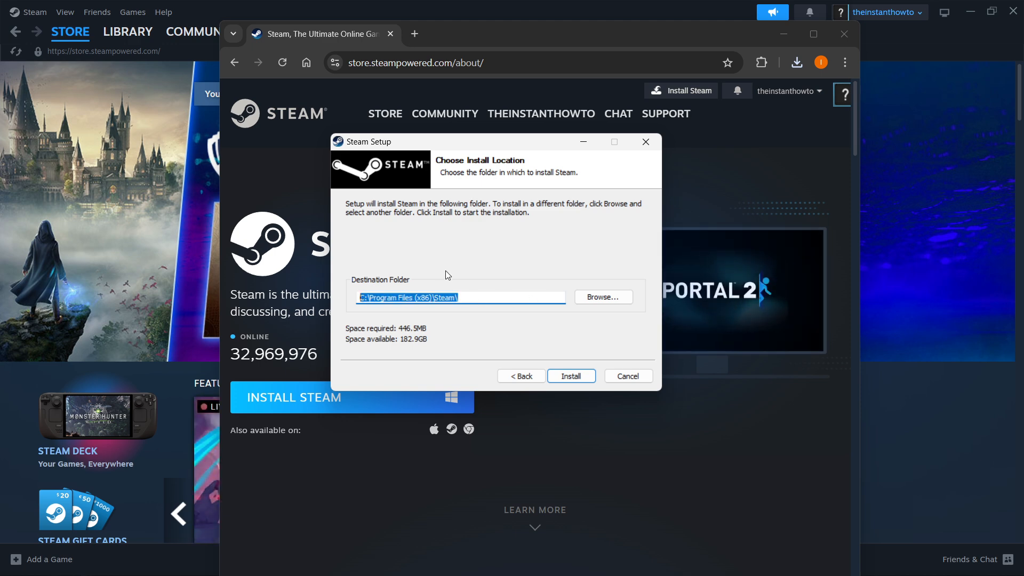
mouse_move(574, 290)
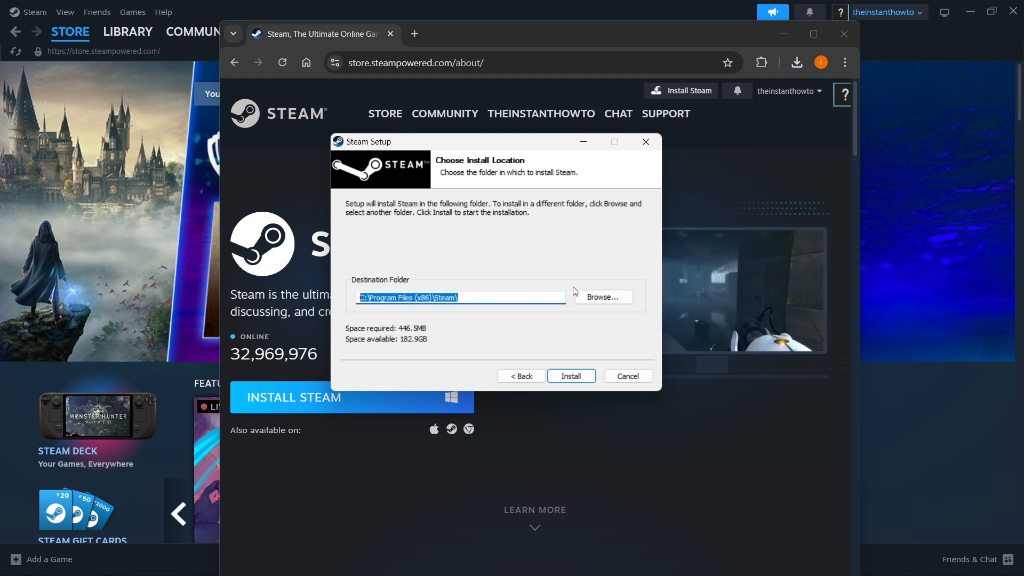
mouse_move(602, 298)
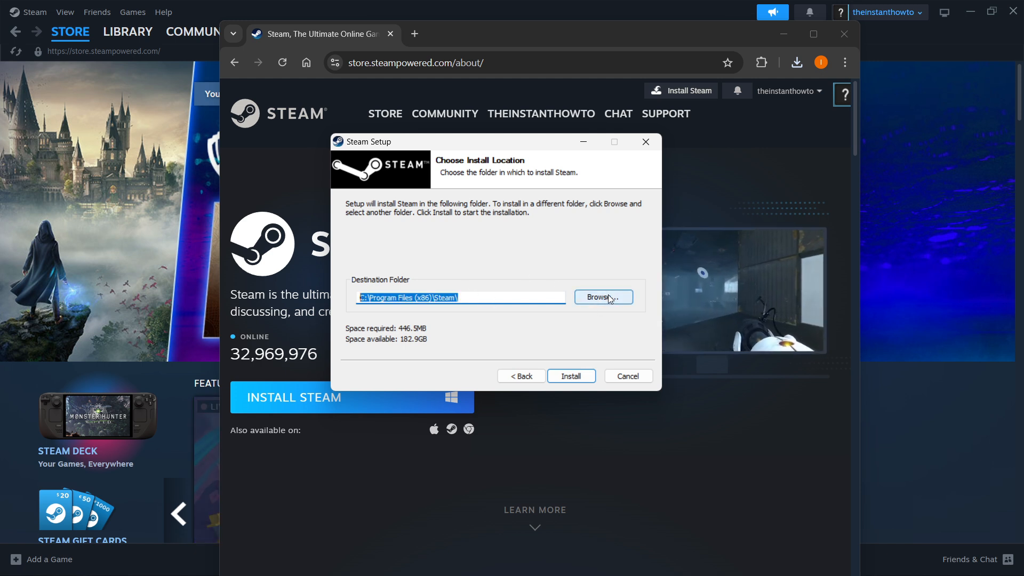
mouse_move(570, 376)
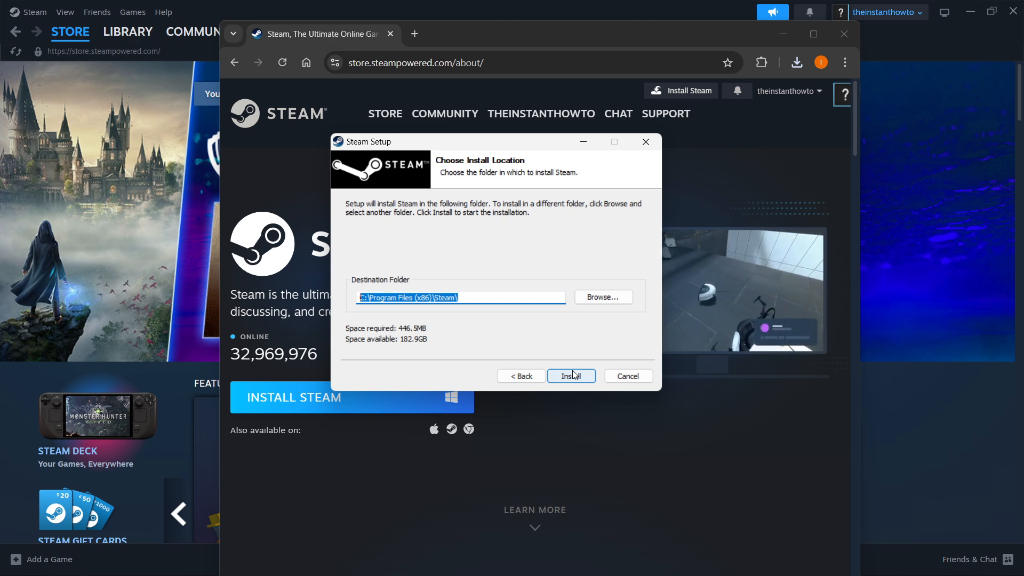
mouse_move(400, 217)
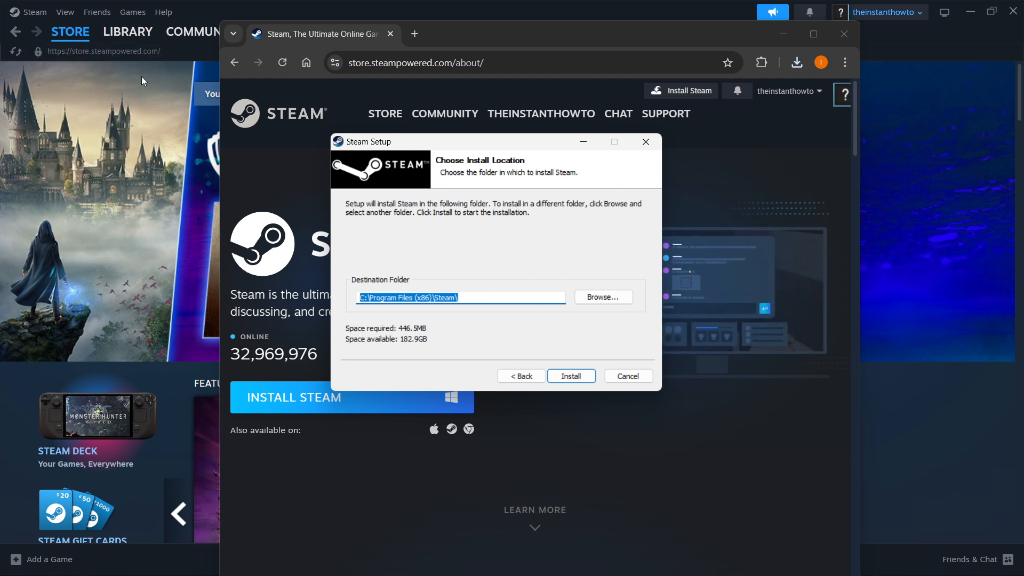
mouse_move(645, 142)
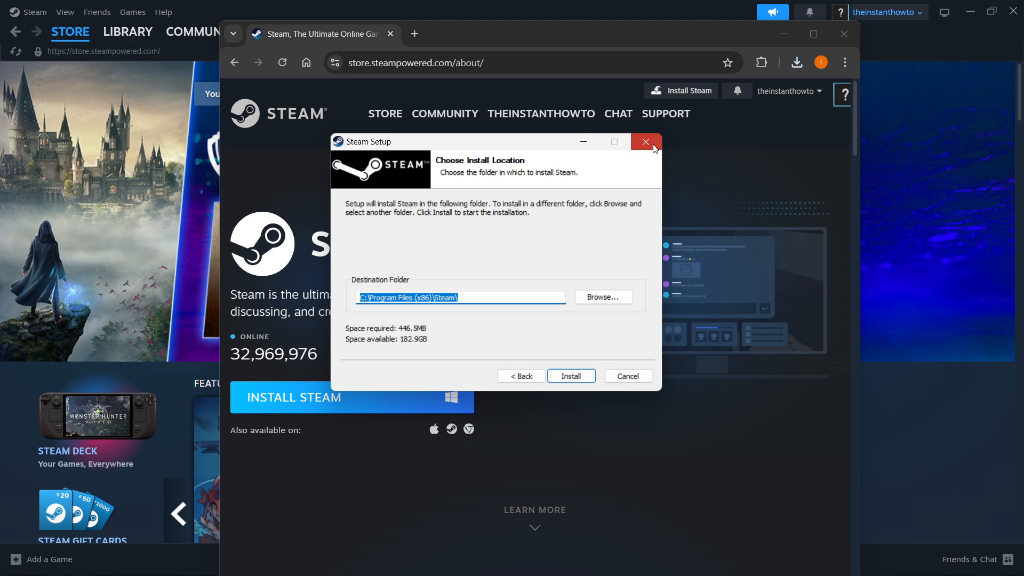
click(644, 142)
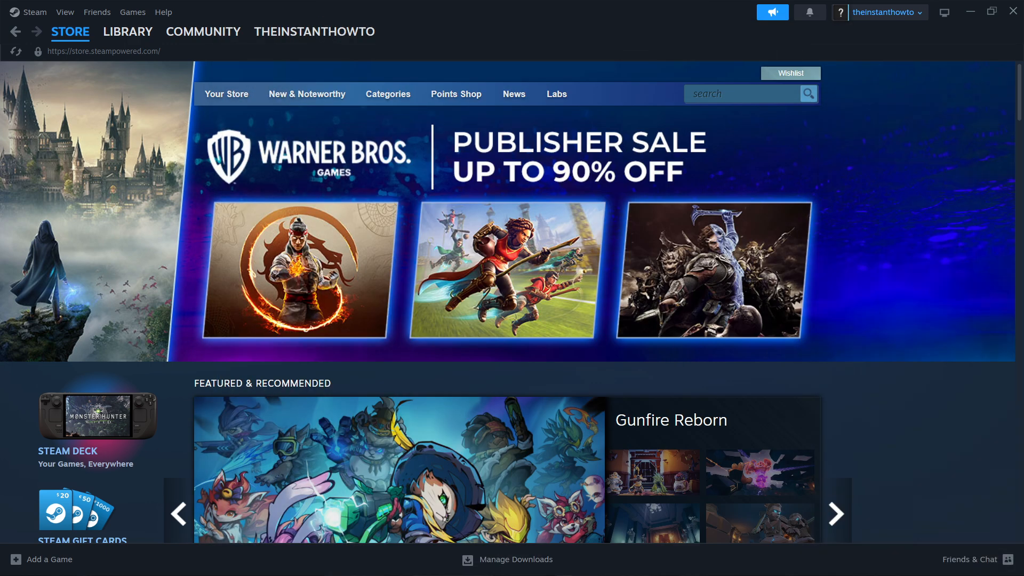
mouse_move(685, 18)
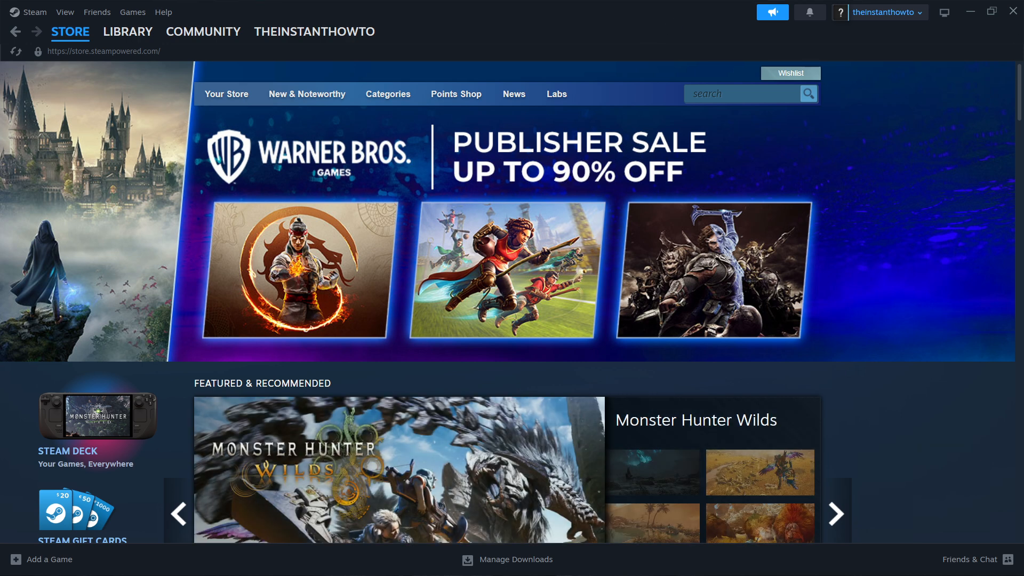
click(835, 513)
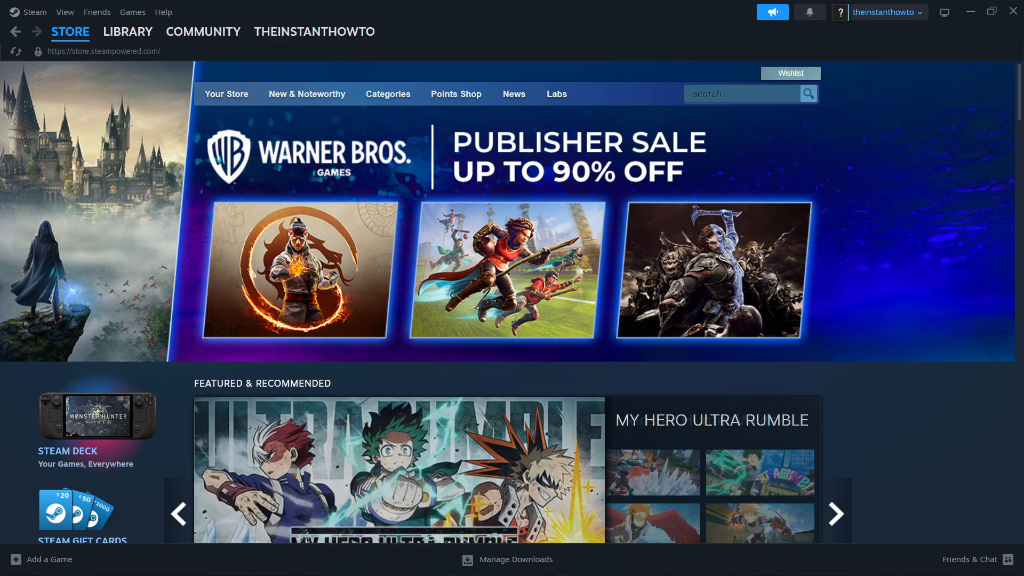
mouse_move(682, 49)
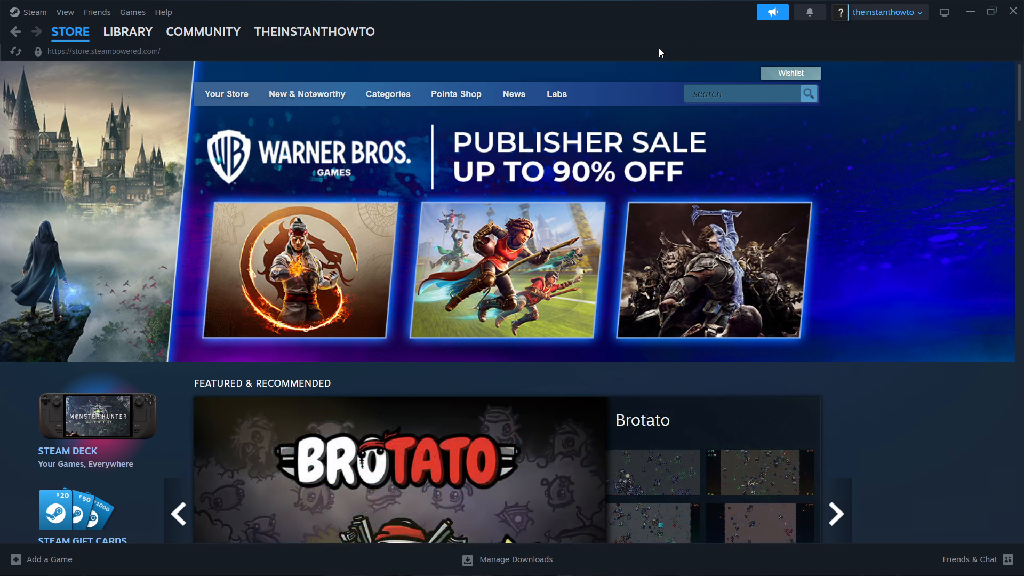
mouse_move(676, 33)
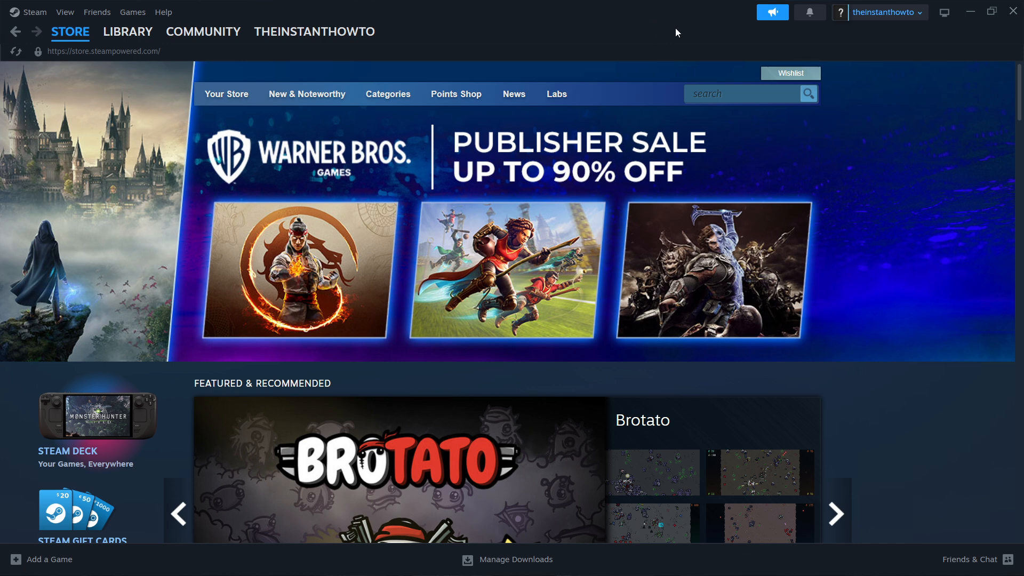
click(834, 513)
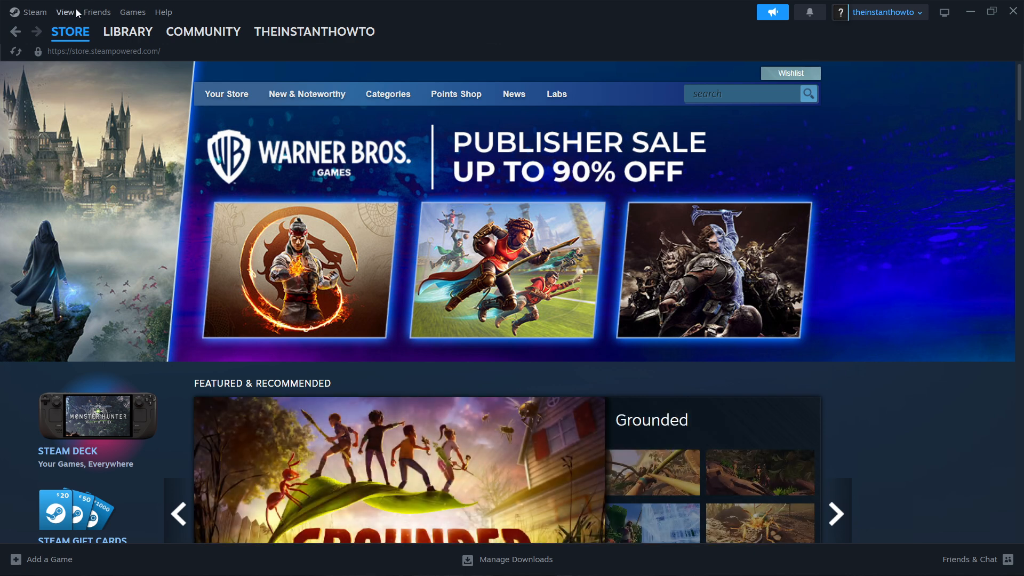
click(69, 31)
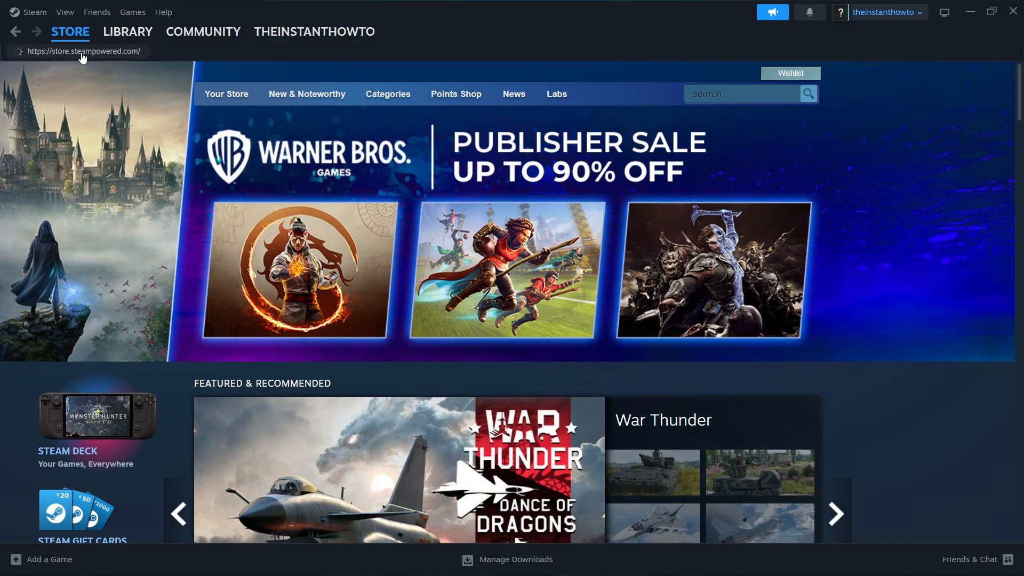
Step: Search the Steam store for 'rivals of' and go to the Rivals of Aether II store page
click(741, 94)
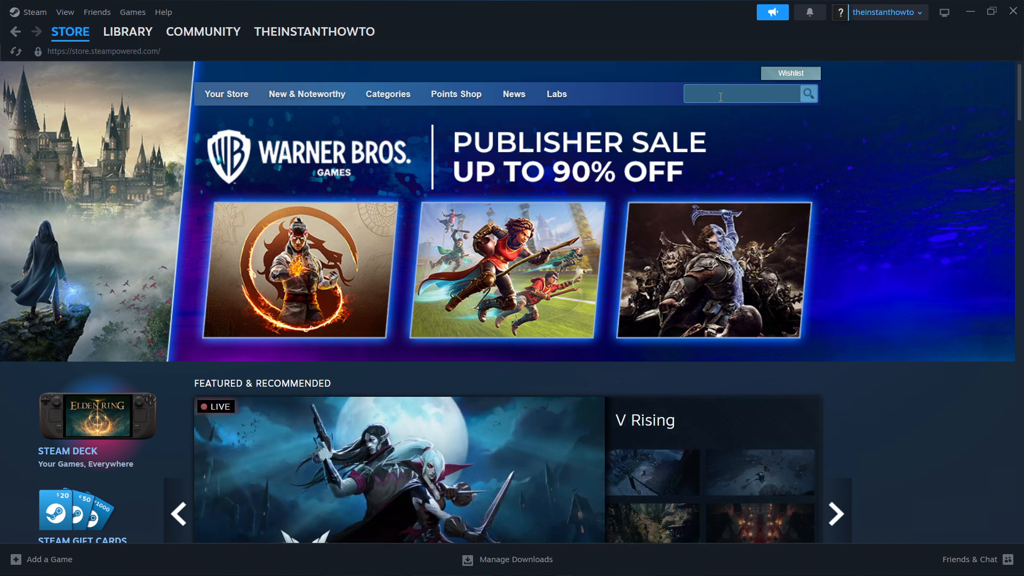
text(rivals of)
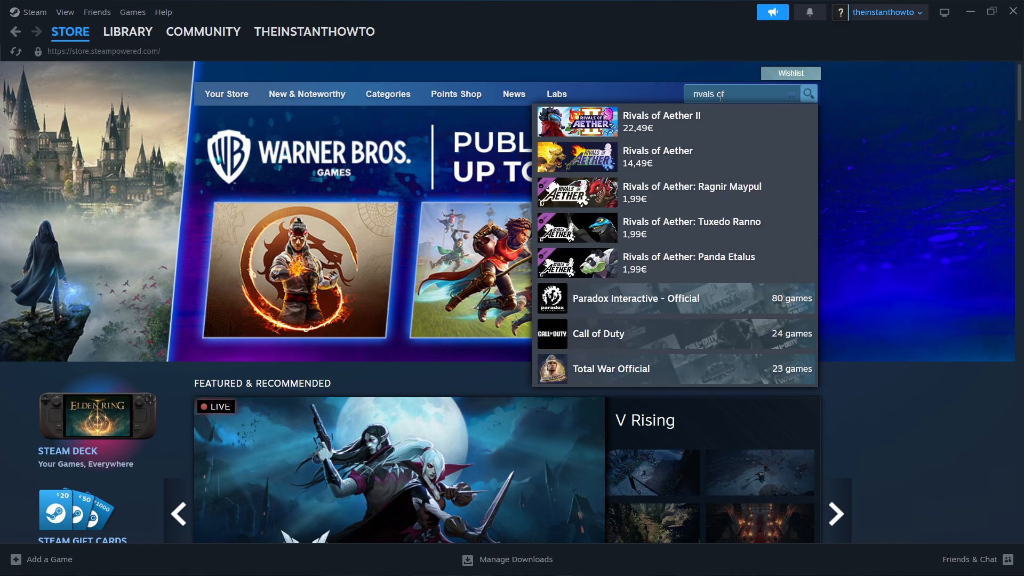
mouse_move(683, 122)
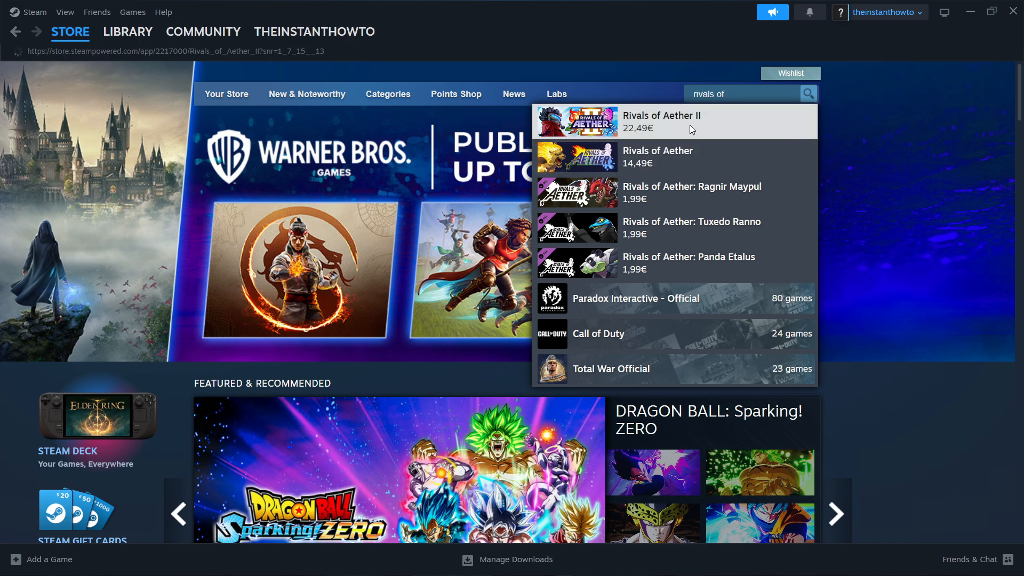
mouse_move(668, 134)
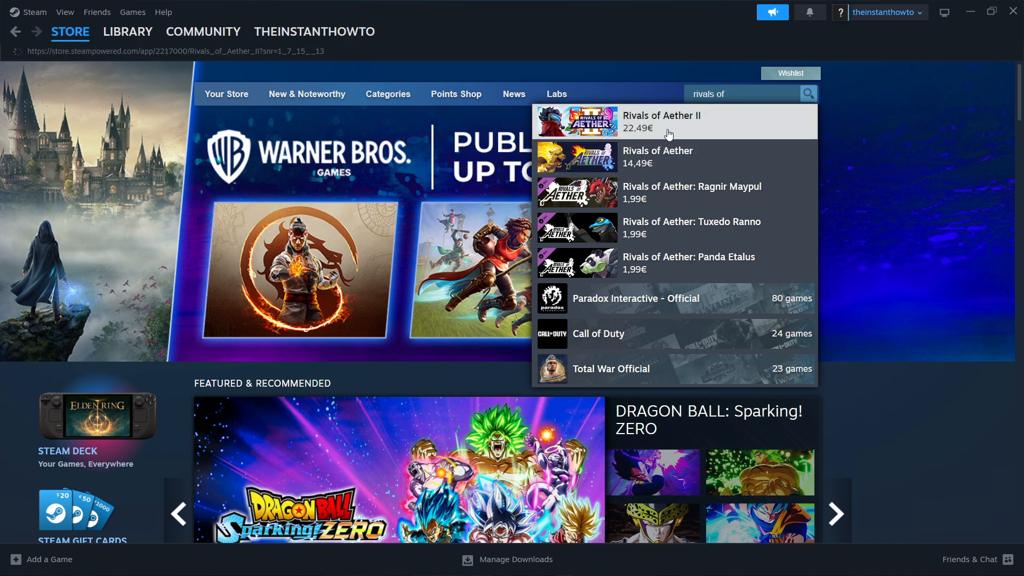
click(661, 121)
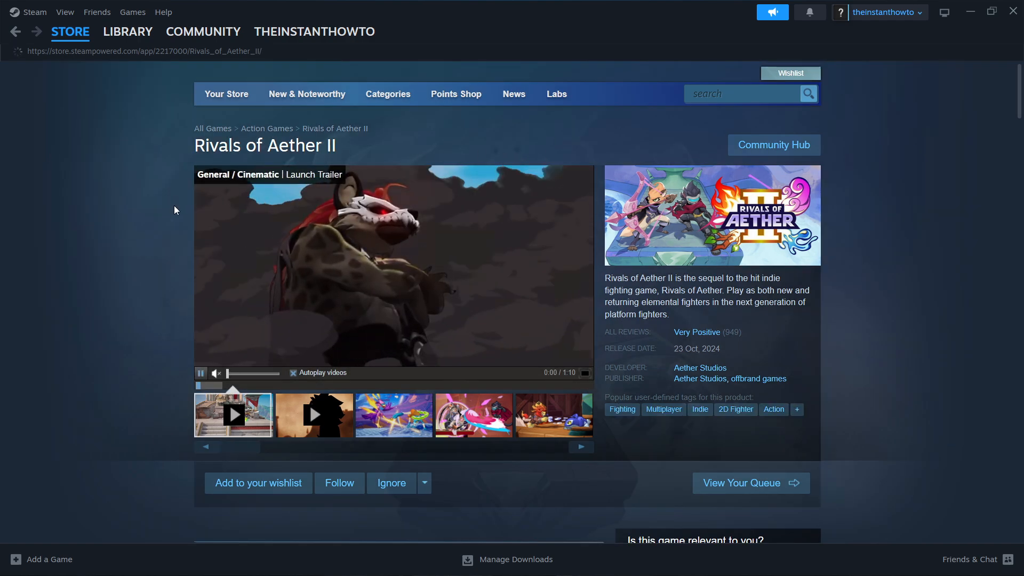
Step: Add Rivals of Aether II at 22,49€ to the cart from its store page
scroll(down, 3)
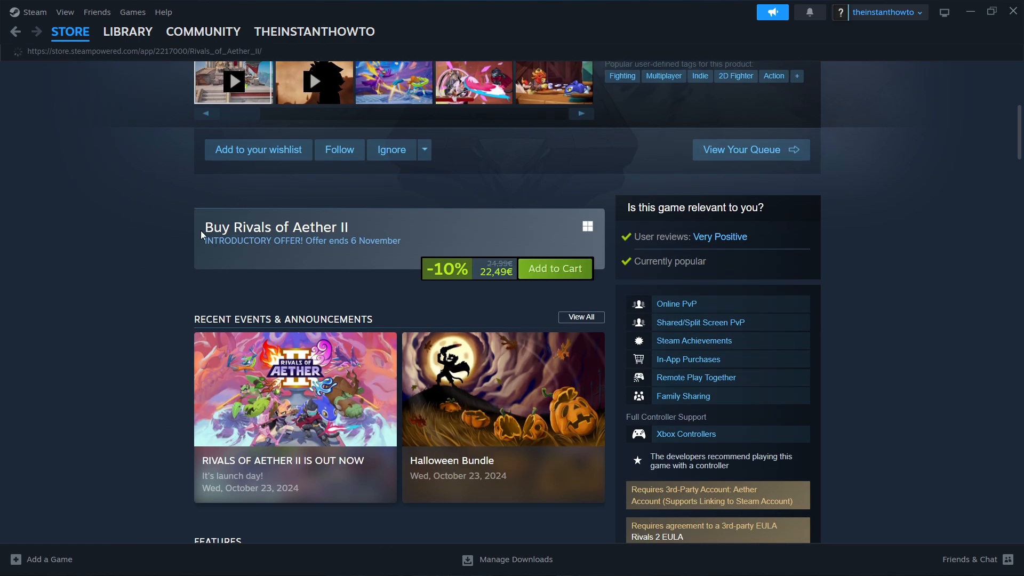
mouse_move(372, 232)
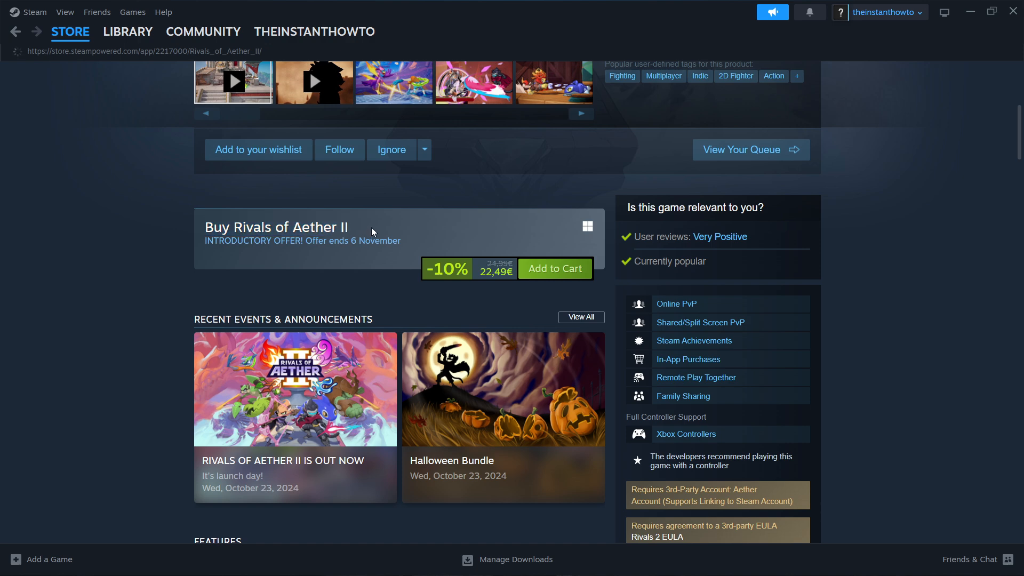
mouse_move(554, 268)
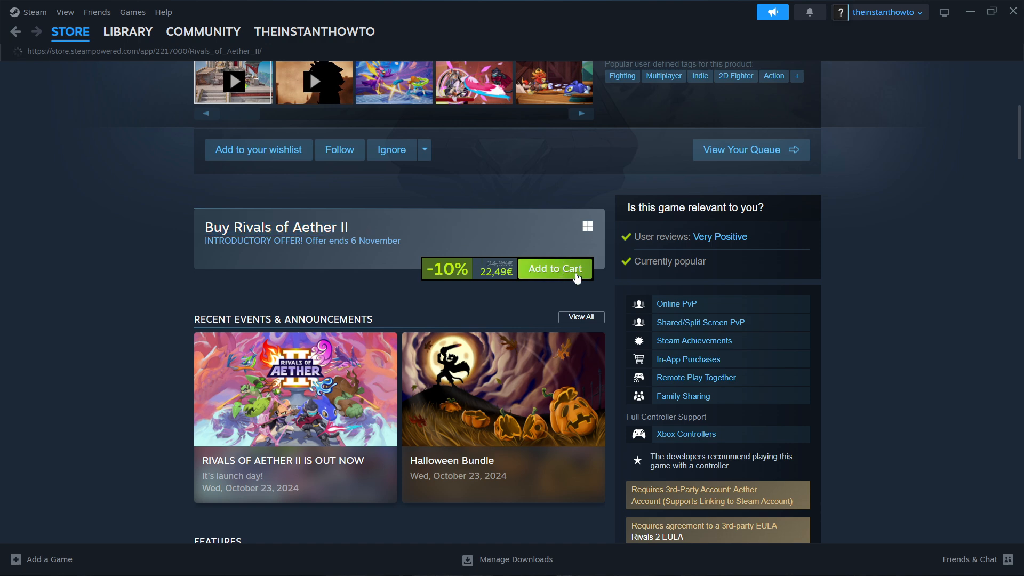
click(554, 268)
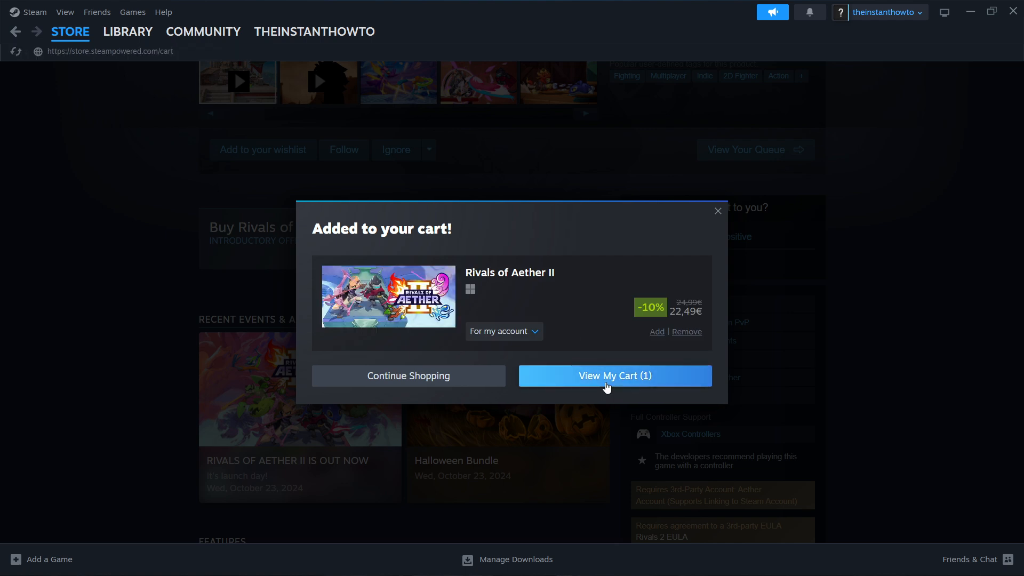
Step: View the cart with Rivals of Aether II (22,49€ total) and continue to payment
click(614, 376)
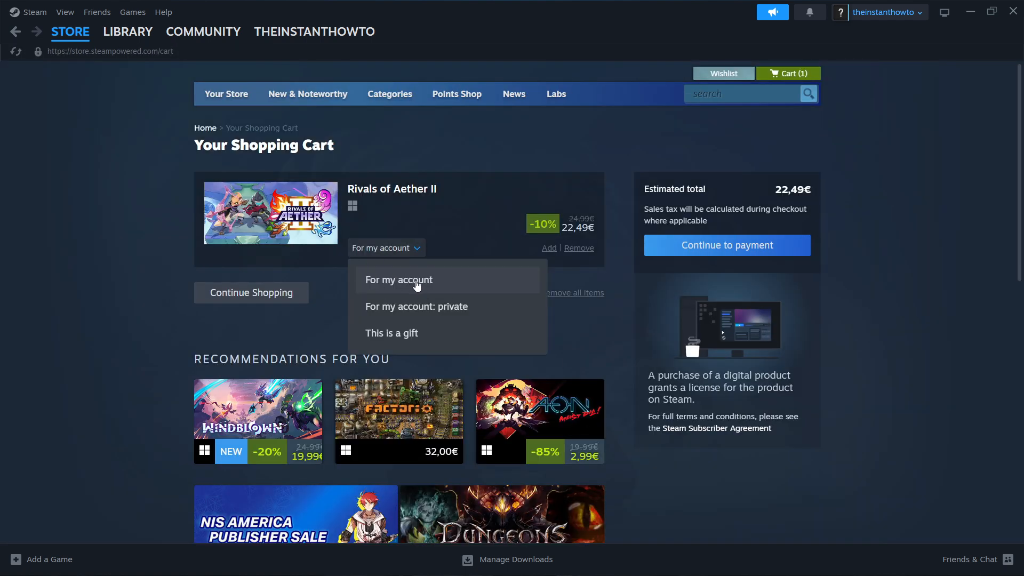
mouse_move(452, 339)
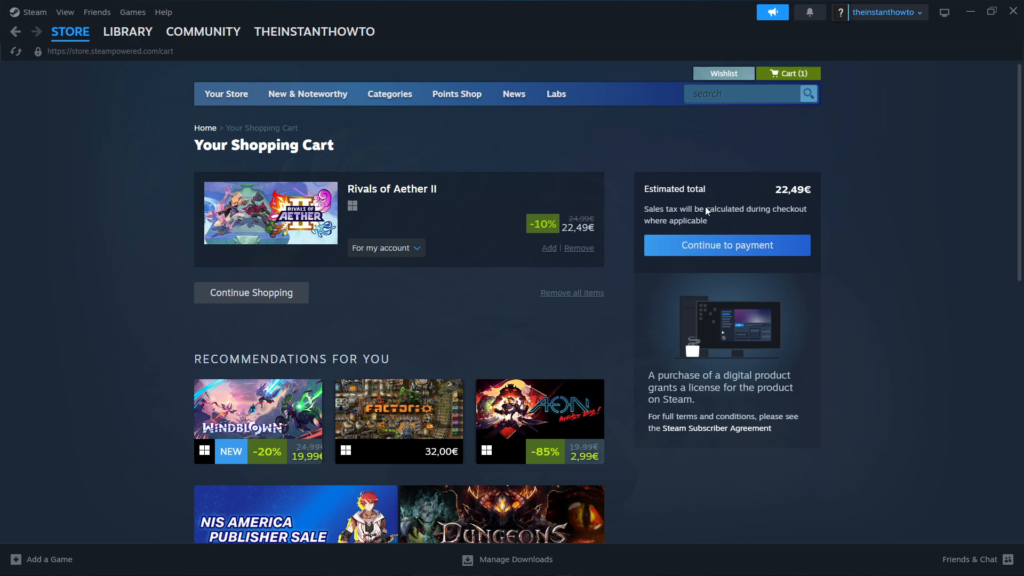
click(726, 246)
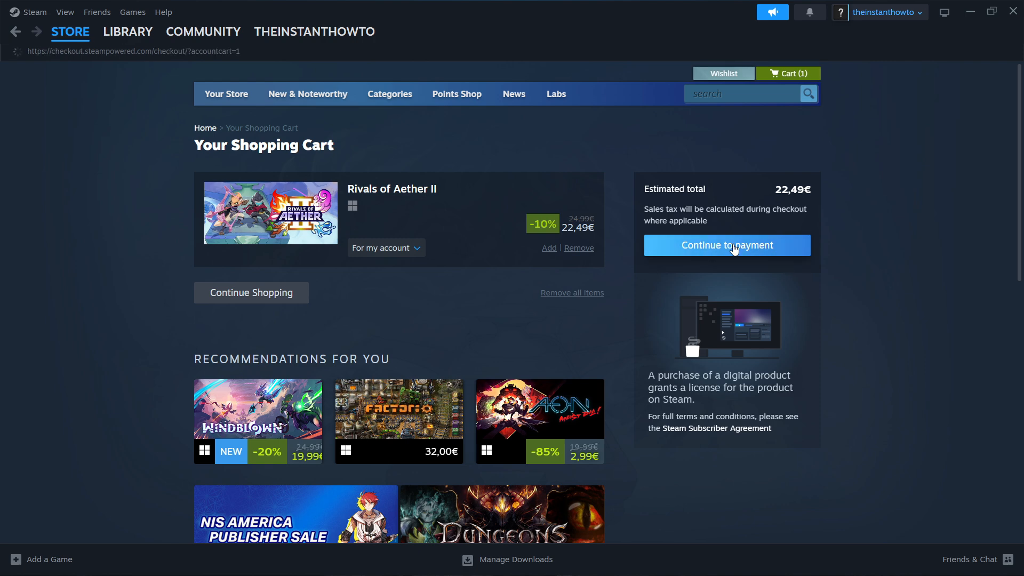
Step: Choose PayPal as the checkout payment method, then go to the games library
click(726, 245)
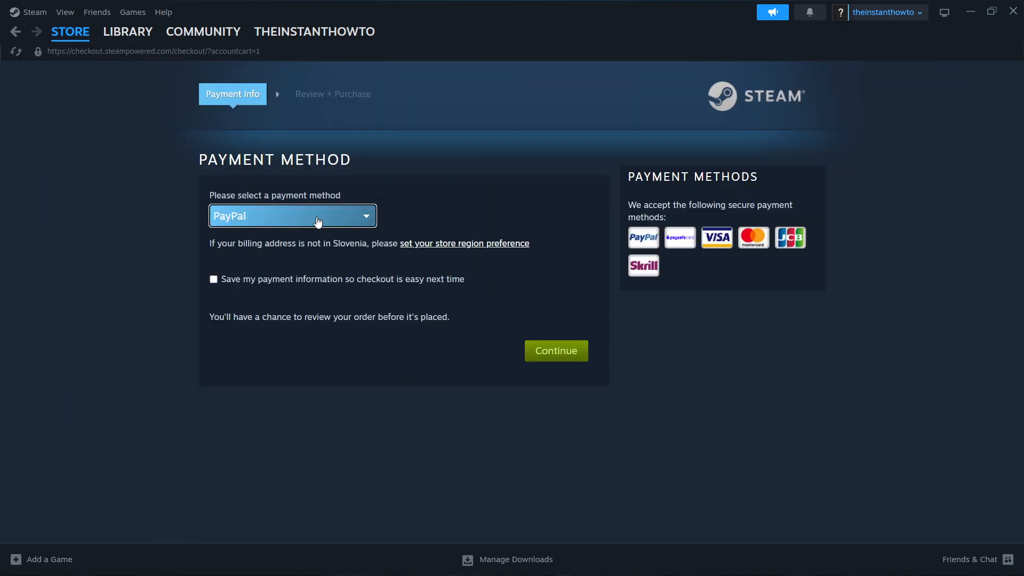
click(293, 216)
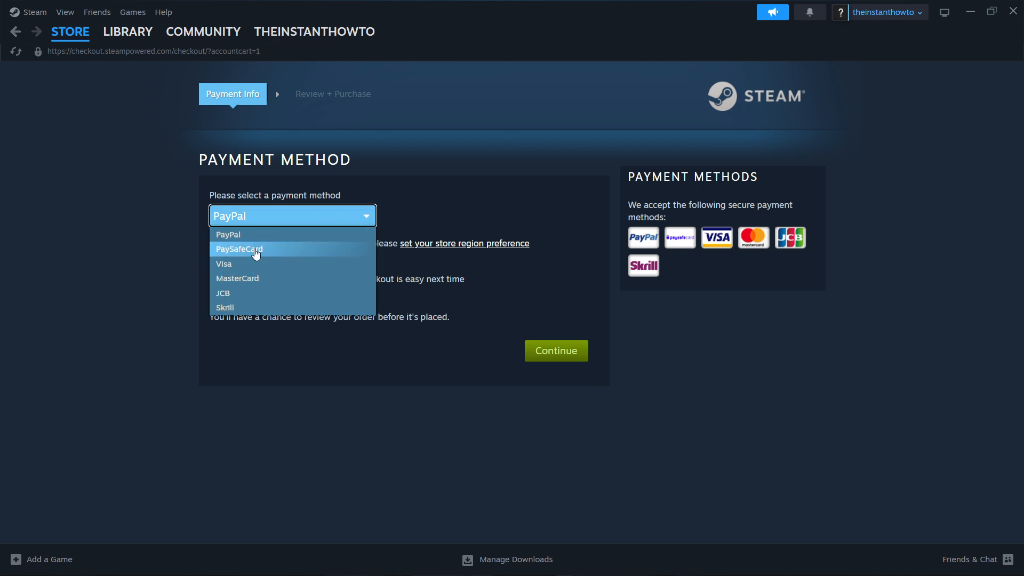
mouse_move(242, 235)
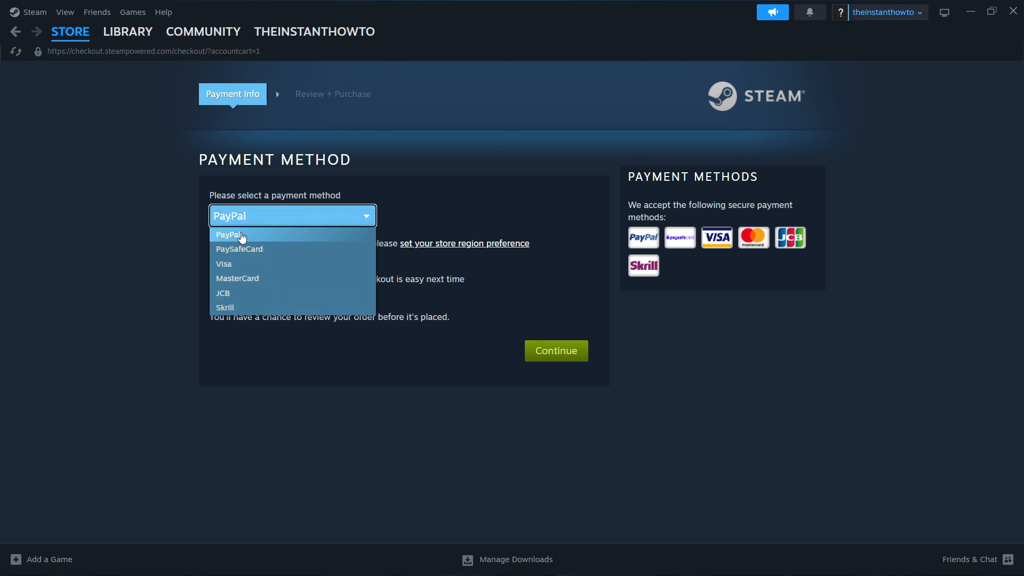
click(228, 235)
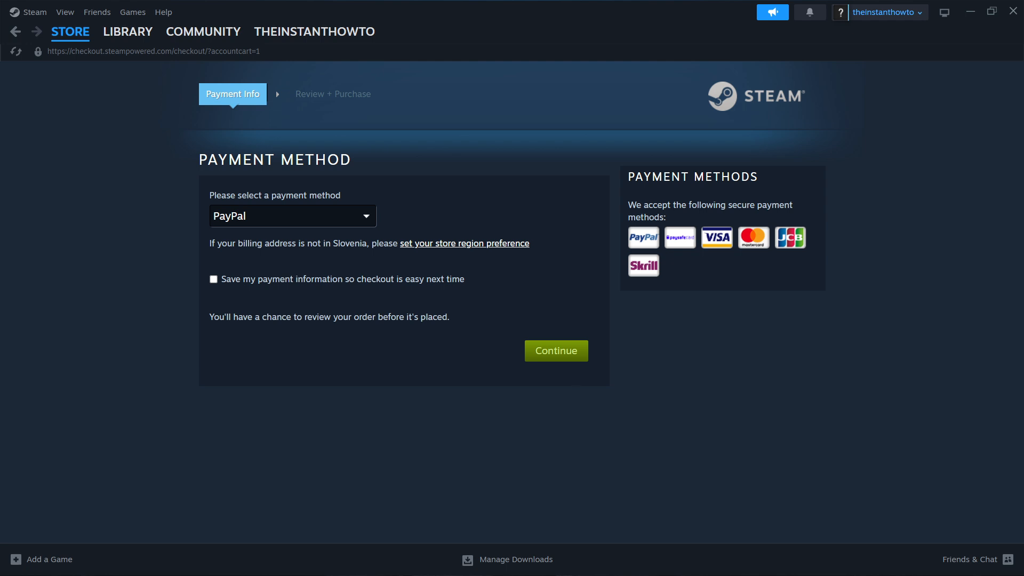
mouse_move(372, 235)
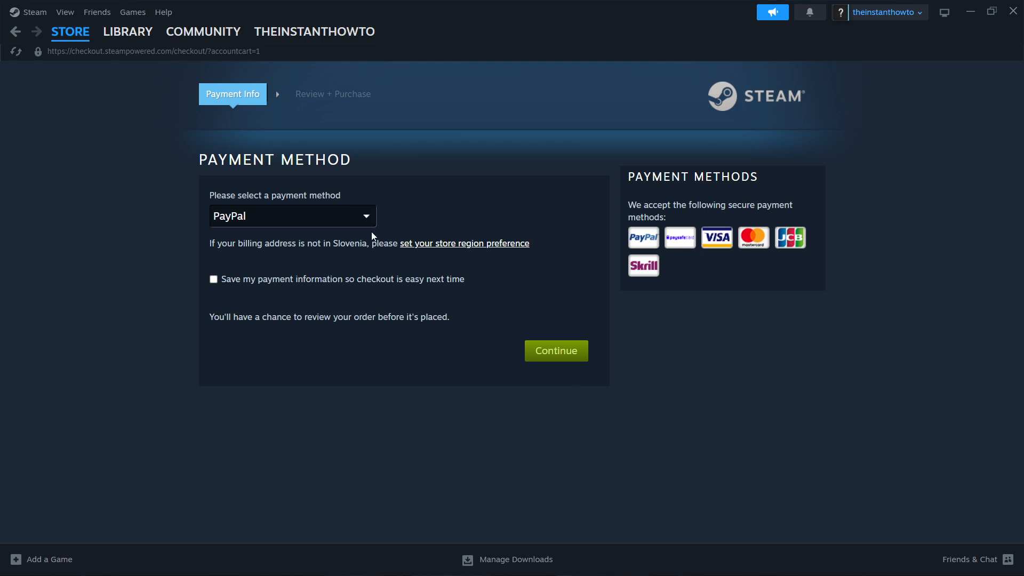
click(126, 31)
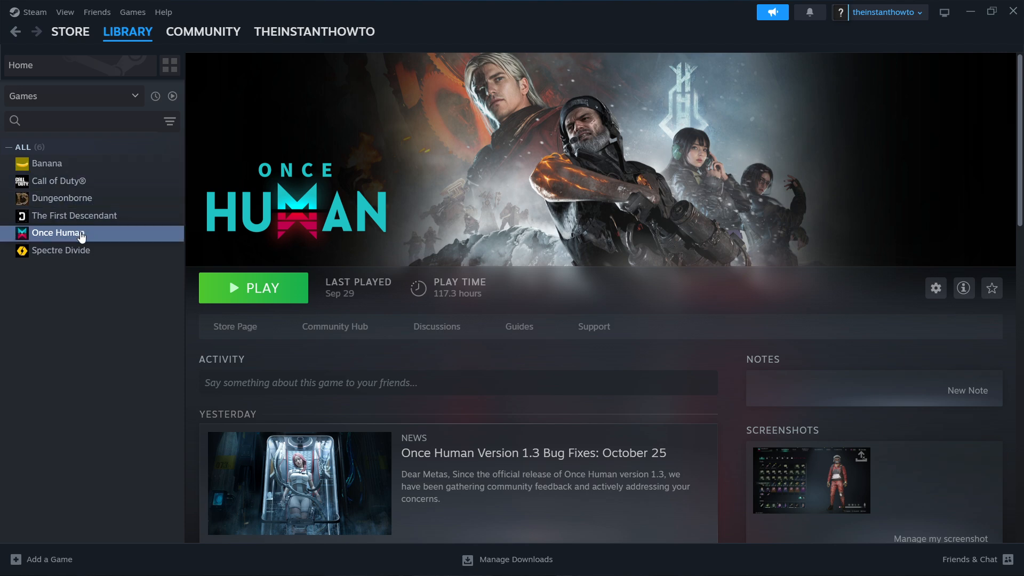
Step: Bring up The First Descendant's install dialog from the library and dismiss it without installing
click(74, 216)
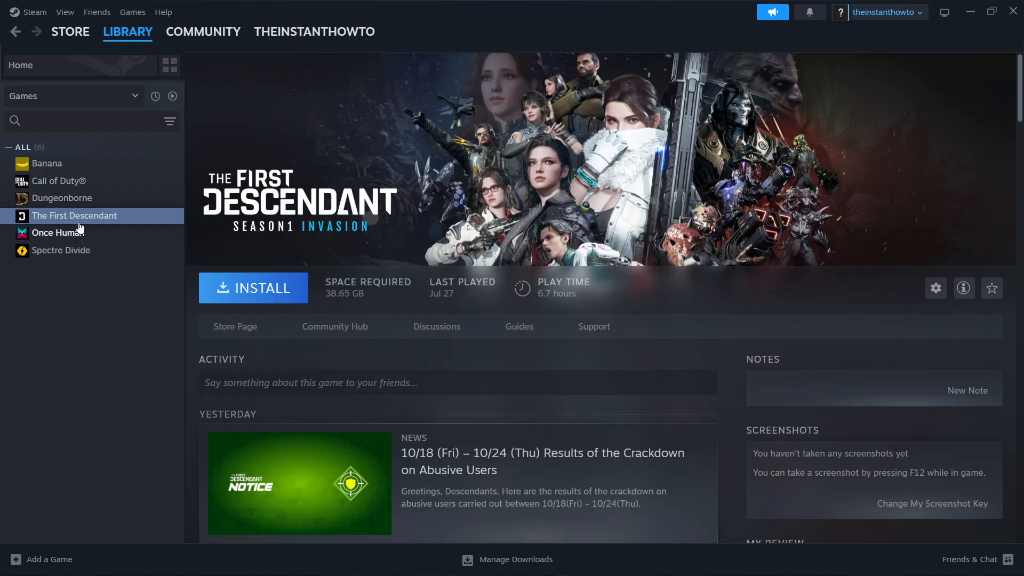
click(252, 286)
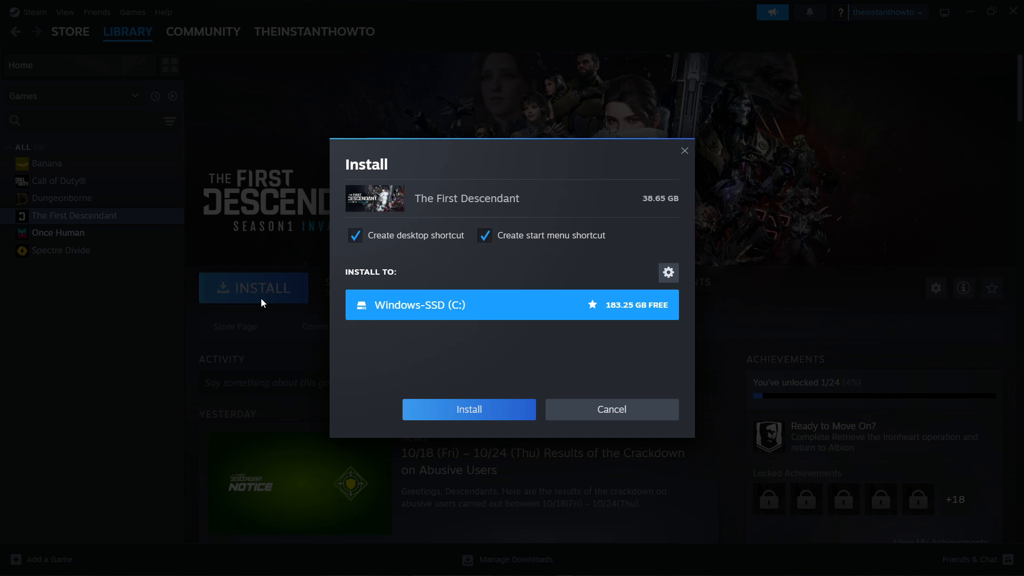
mouse_move(437, 257)
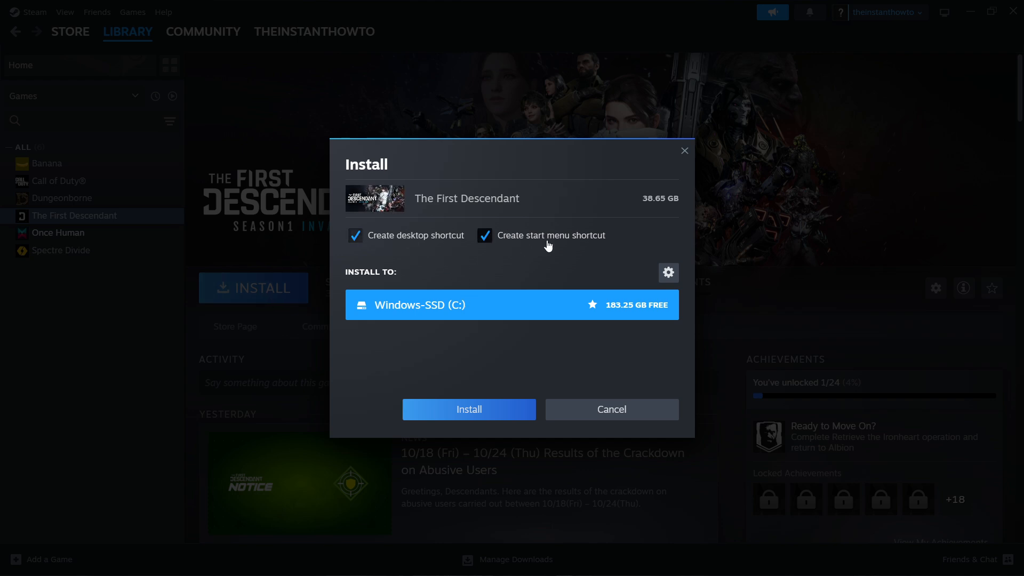
mouse_move(428, 304)
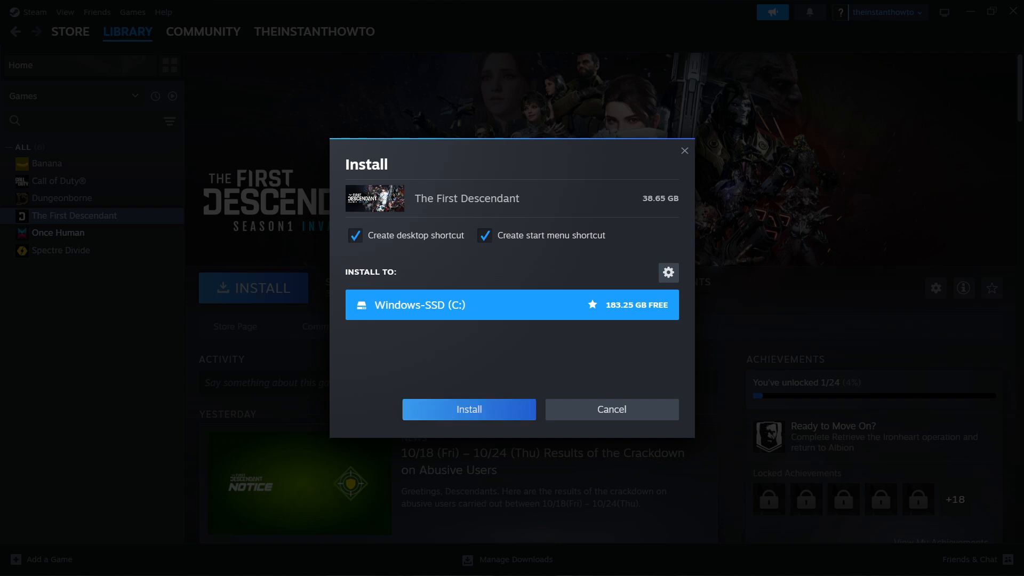
mouse_move(652, 168)
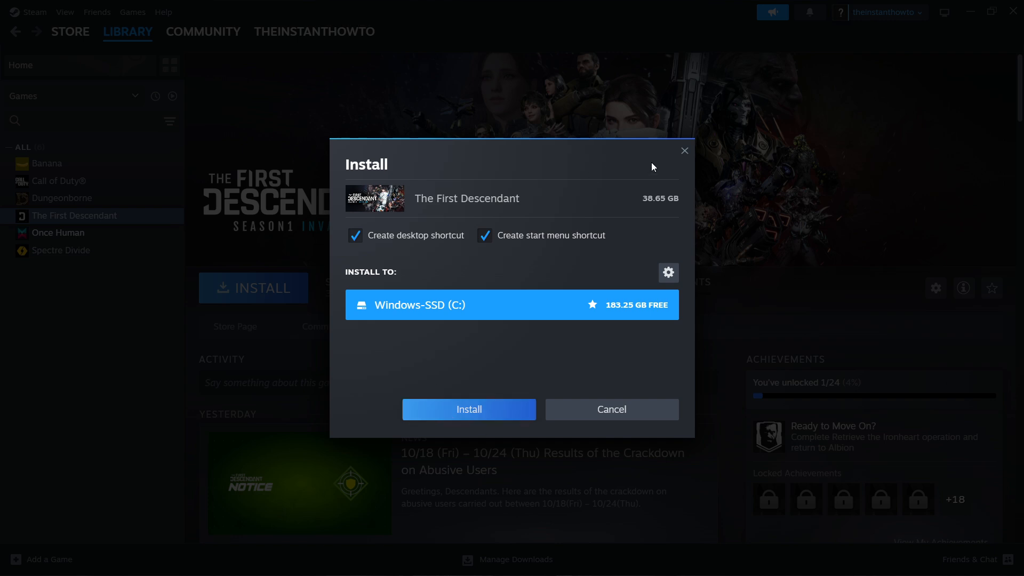
mouse_move(687, 162)
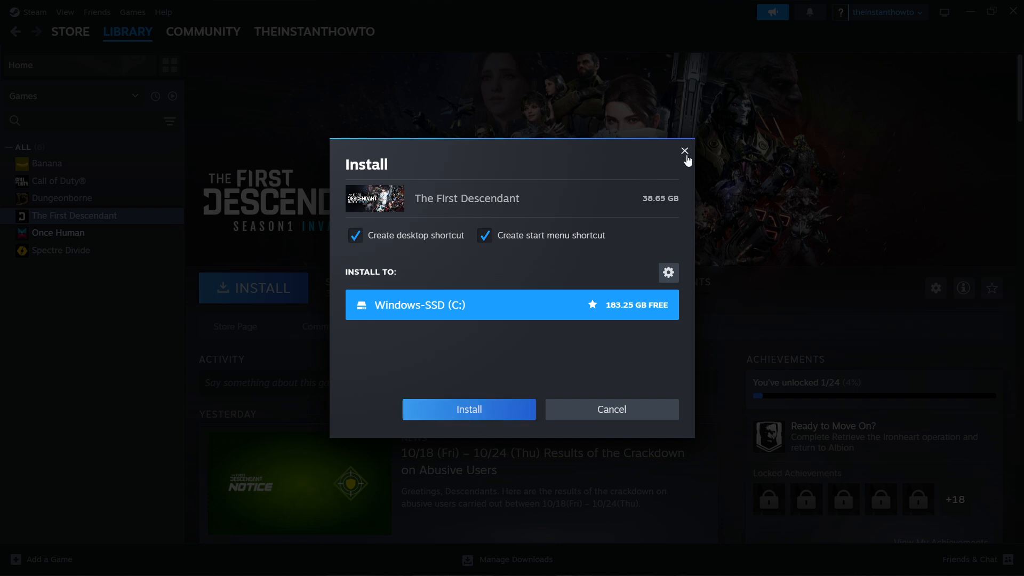
click(684, 151)
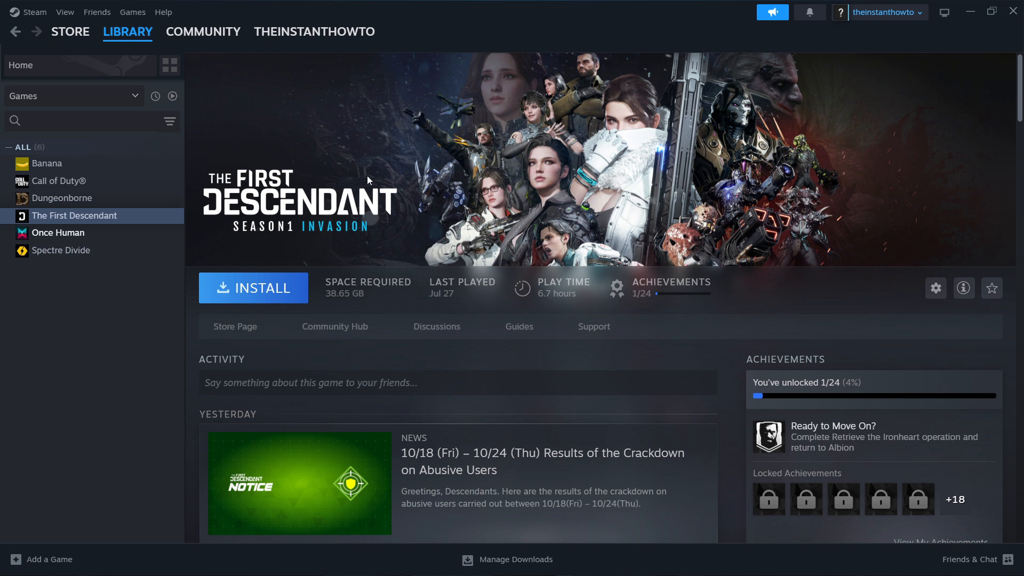
mouse_move(384, 190)
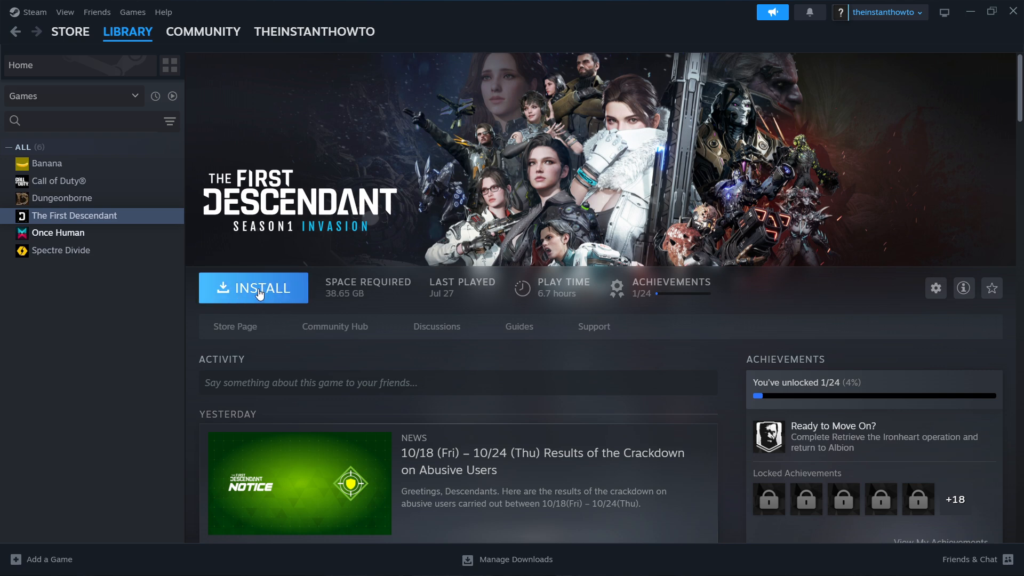
Step: Switch the library to the installed Once Human page, ready to play
click(58, 233)
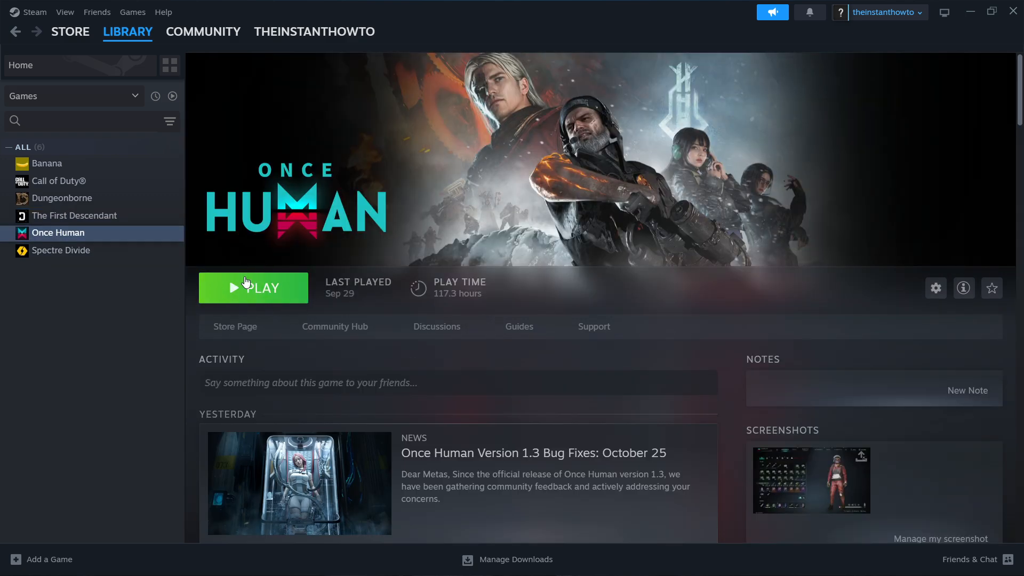
mouse_move(273, 298)
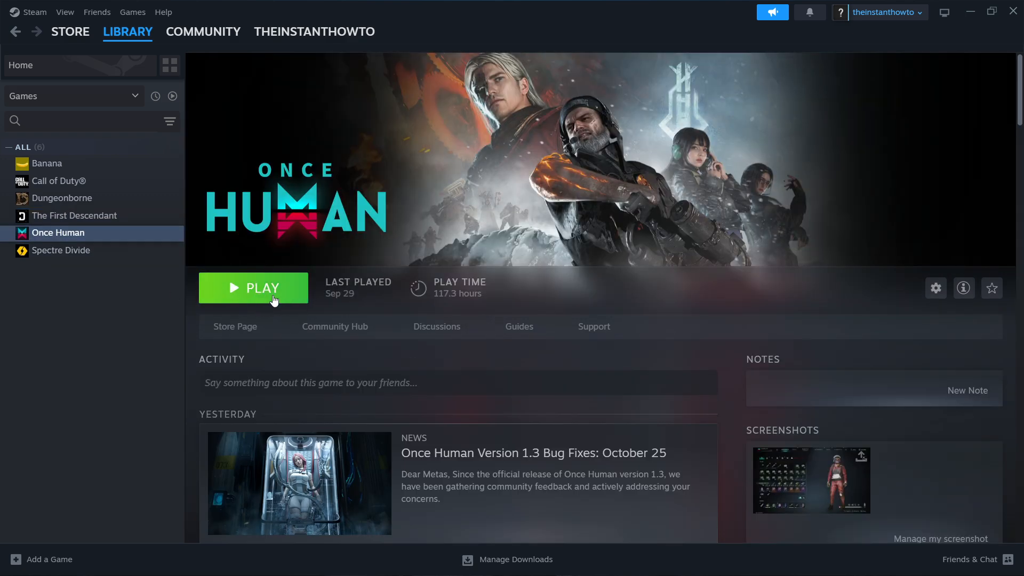
mouse_move(254, 287)
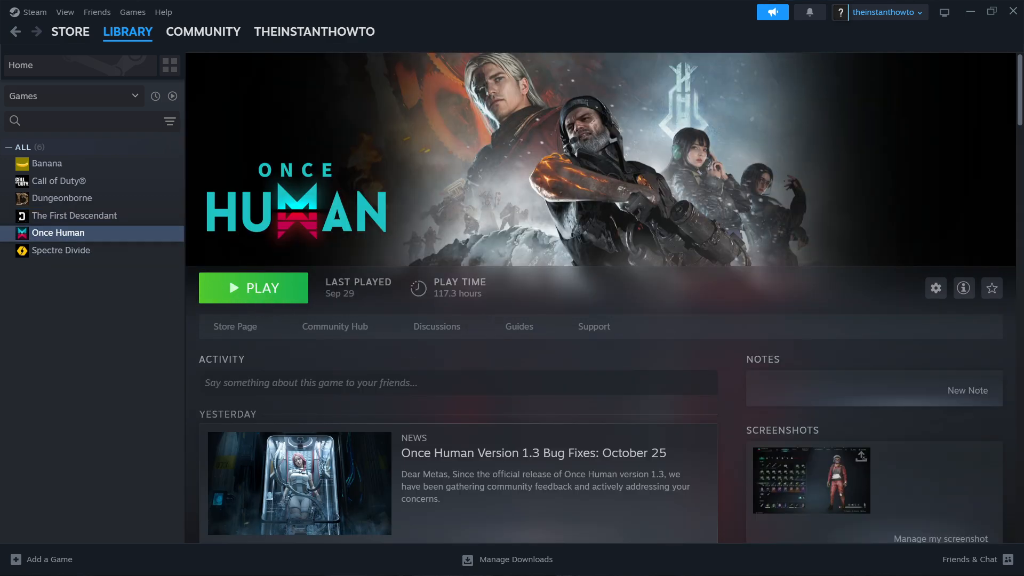